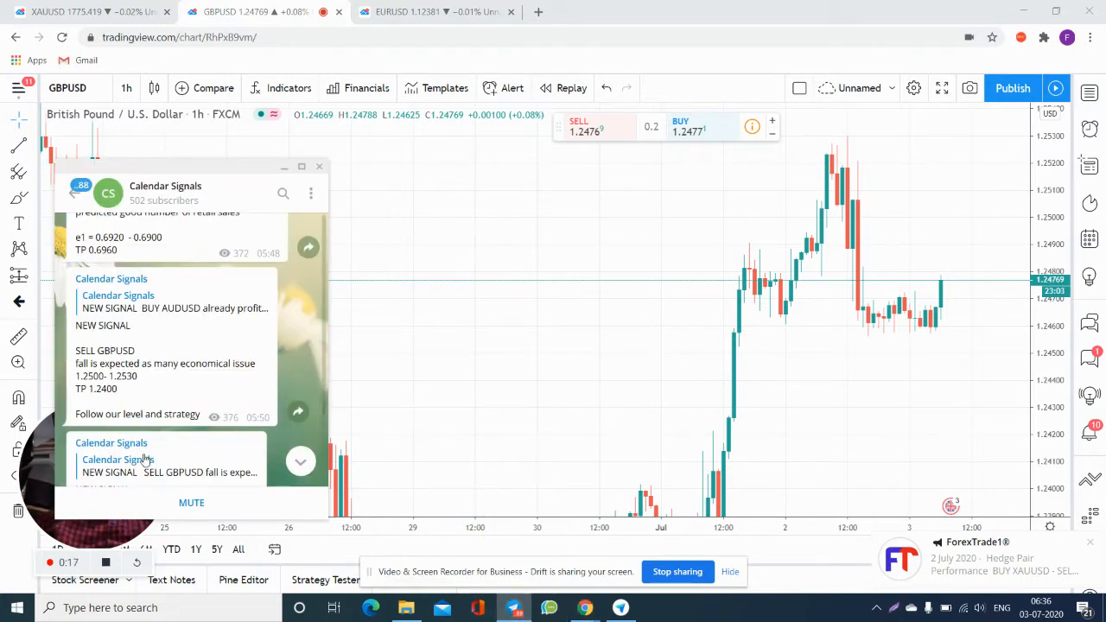
Zoom the GBPUSD 1h chart and pen-draw a path from the 1.2530 peak, extending right
{"action": "scroll", "scroll_direction": "down", "scroll_amount": 3}
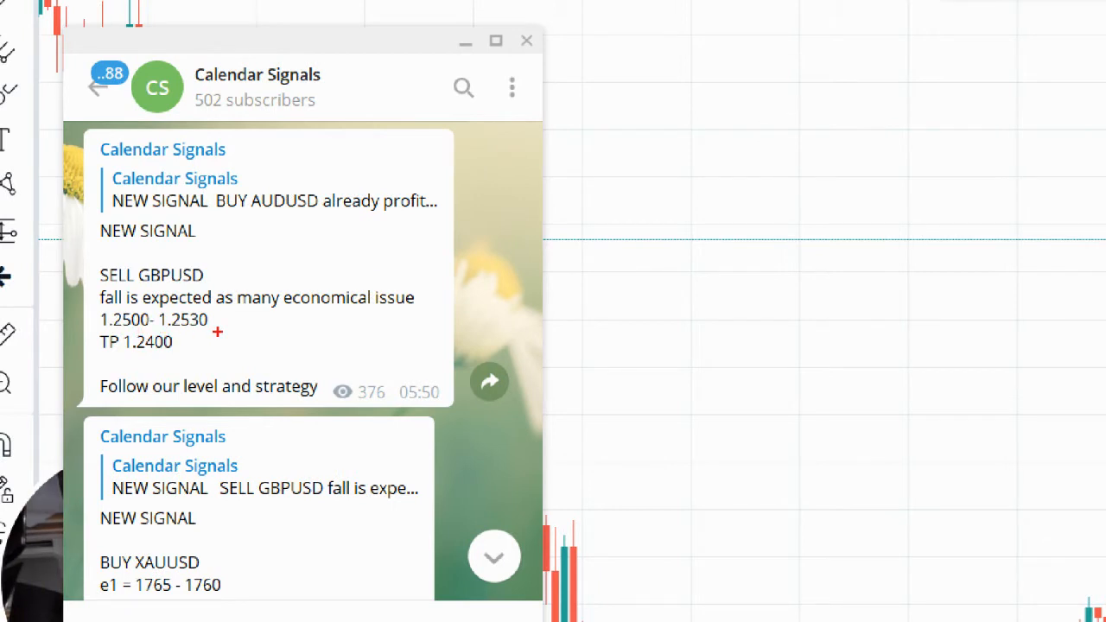
{"action": "left_click_drag", "start_coordinate": [128, 288], "coordinate": [219, 333]}
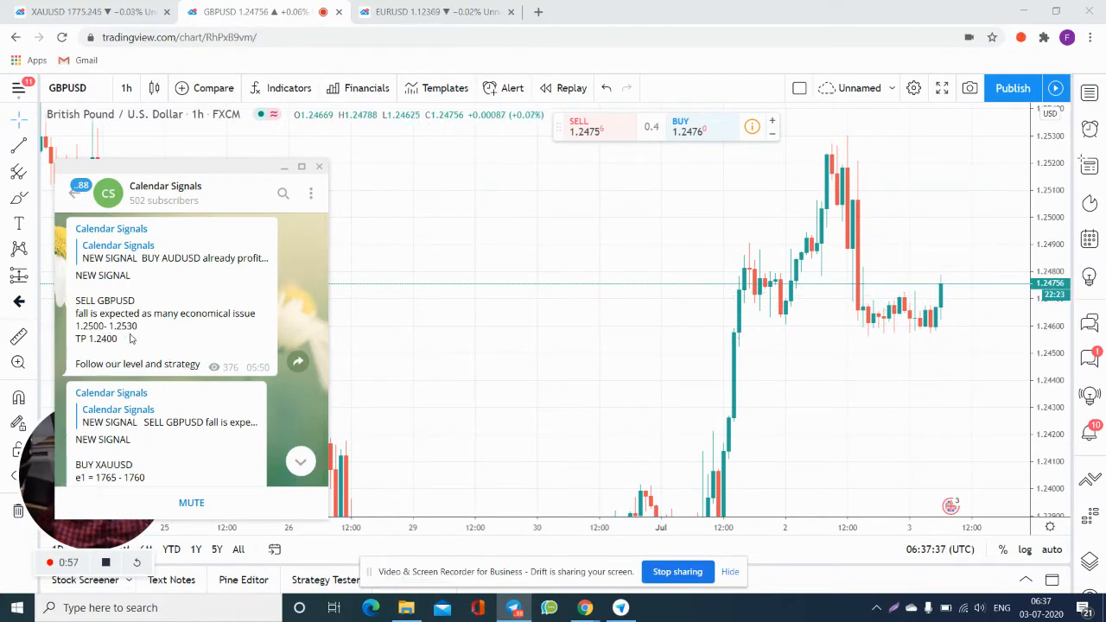
{"action": "mouse_move", "coordinate": [421, 269]}
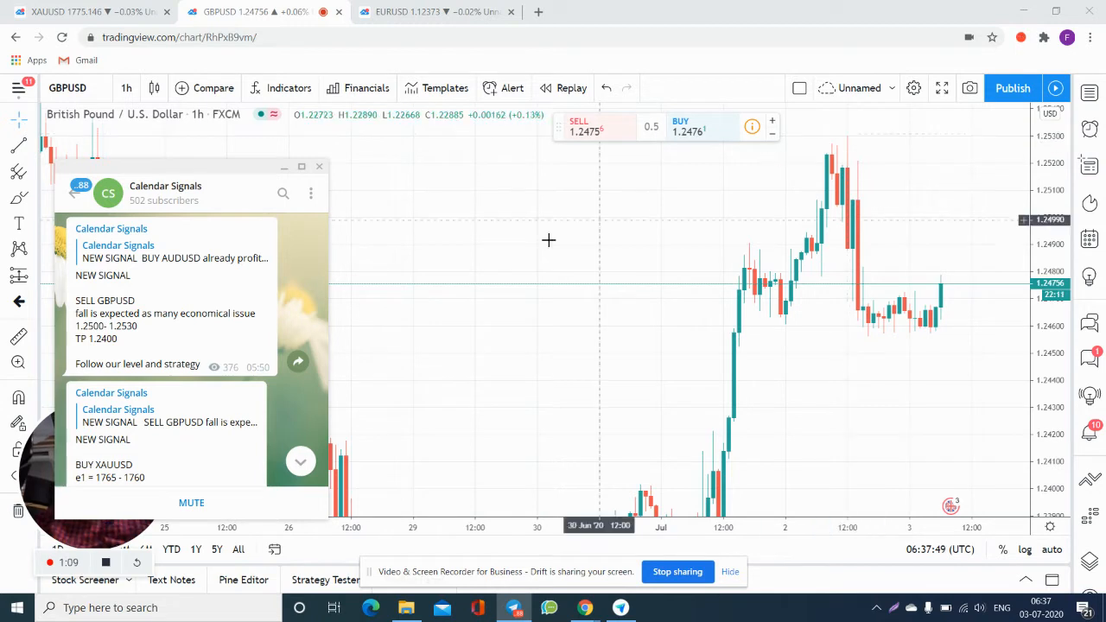
{"action": "mouse_move", "coordinate": [852, 323]}
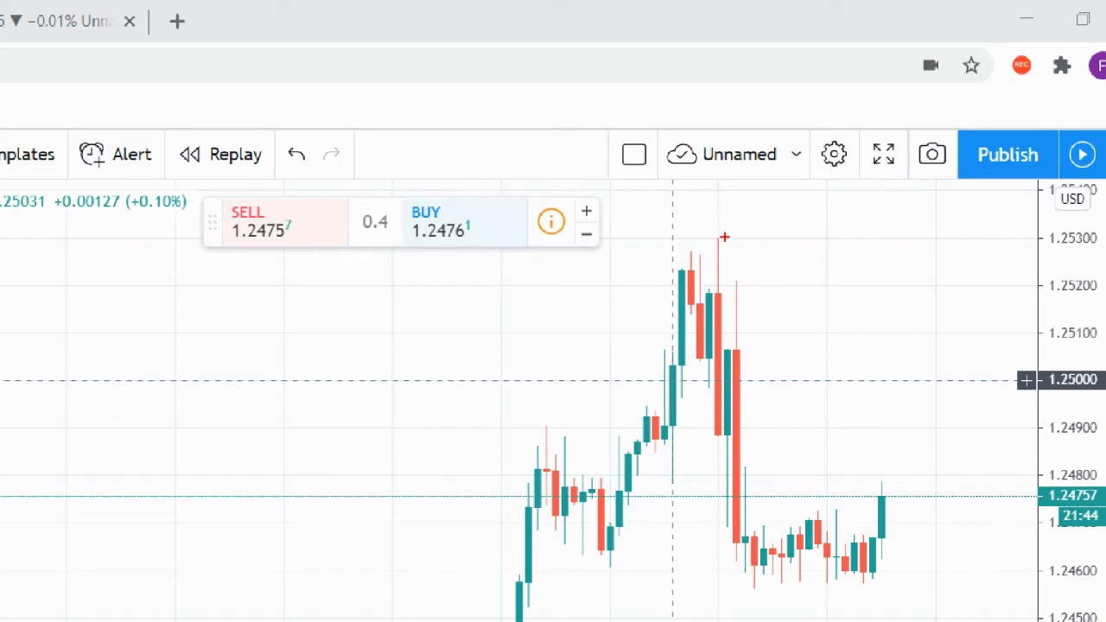
{"action": "left_click_drag", "start_coordinate": [726, 236], "coordinate": [828, 208]}
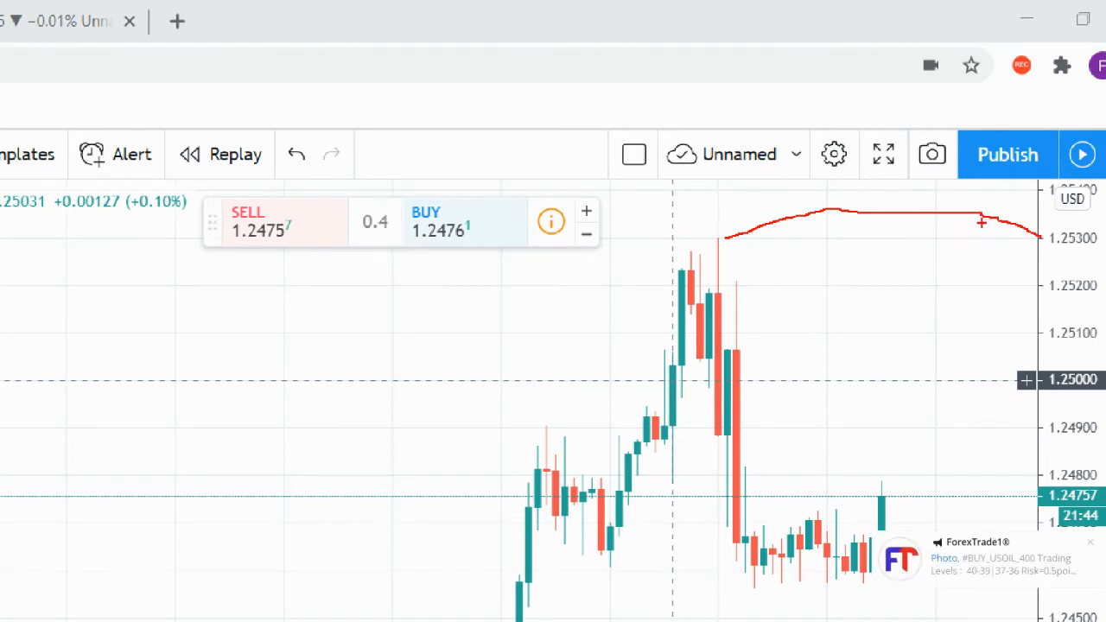
{"action": "left_click_drag", "start_coordinate": [986, 221], "coordinate": [933, 337]}
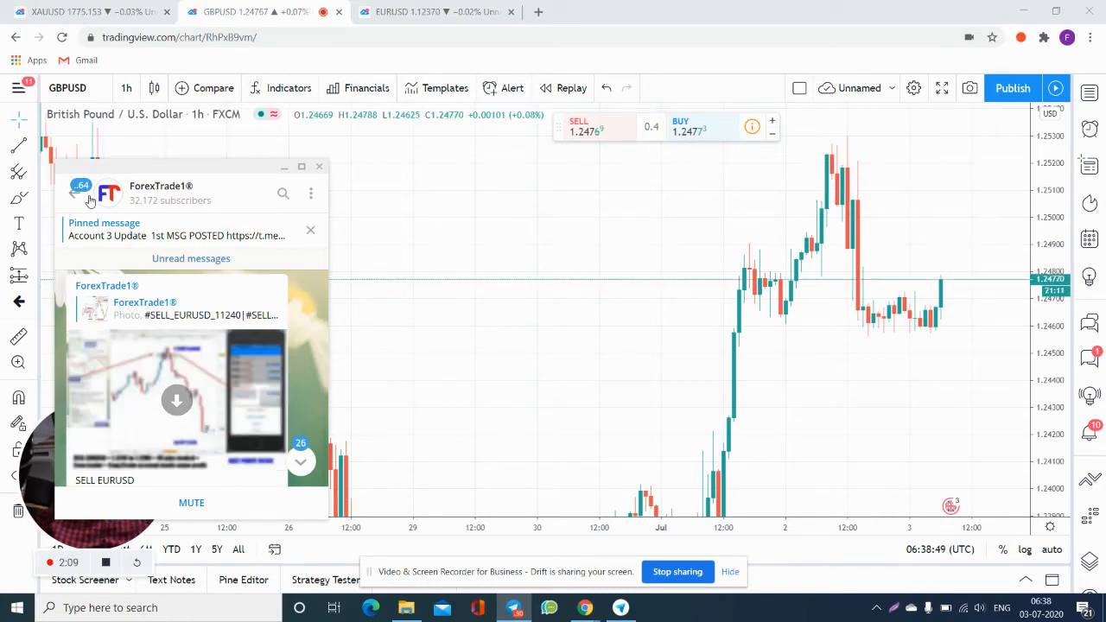
Go back to the chat list and open Calendar Signals showing the SELL GBPUSD 1.2500–1.2530 signal
{"action": "left_click", "coordinate": [73, 193]}
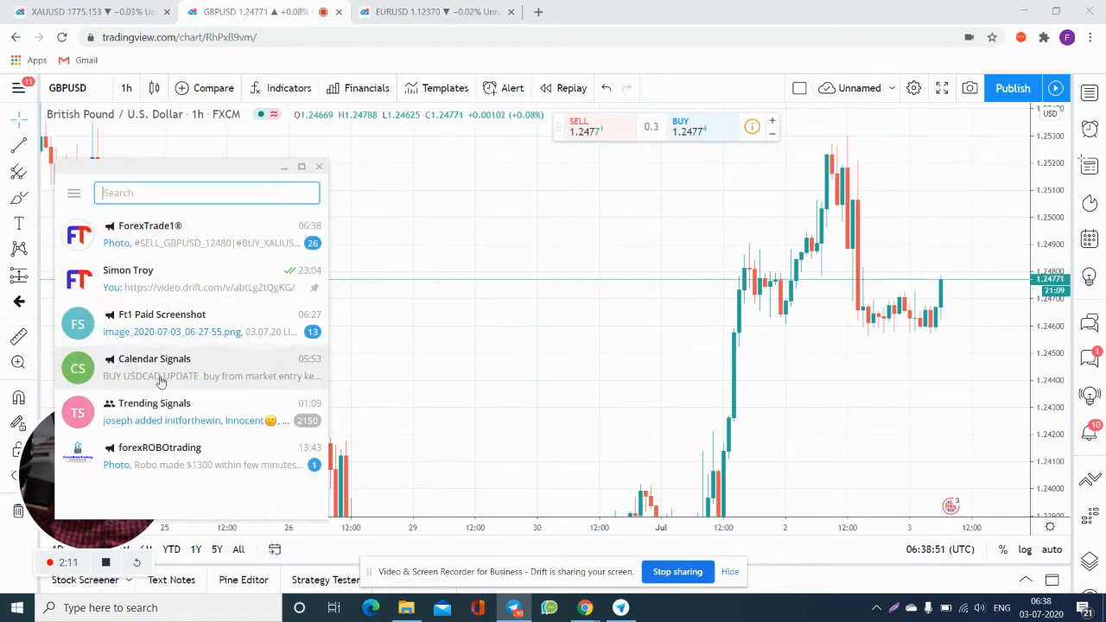
{"action": "left_click", "coordinate": [160, 368]}
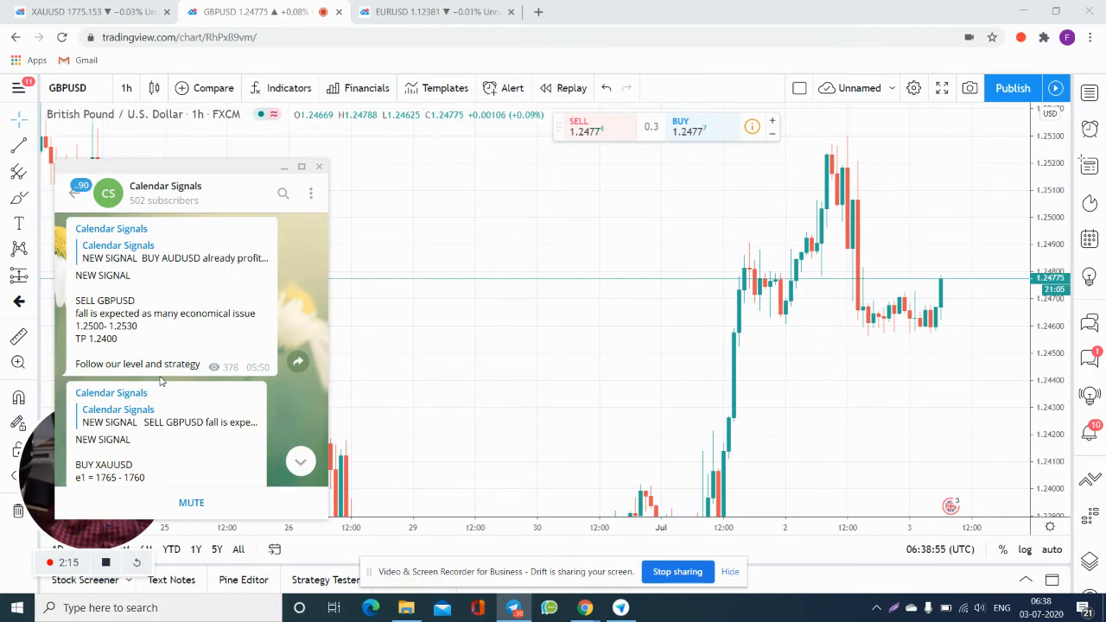
{"action": "mouse_move", "coordinate": [822, 335]}
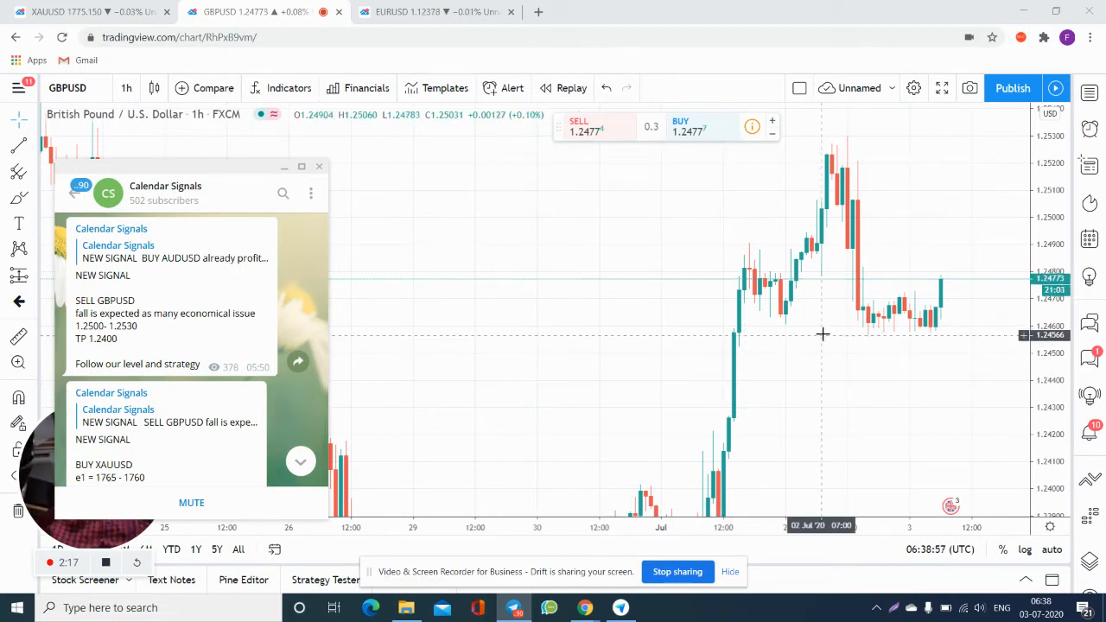
{"action": "mouse_move", "coordinate": [827, 332]}
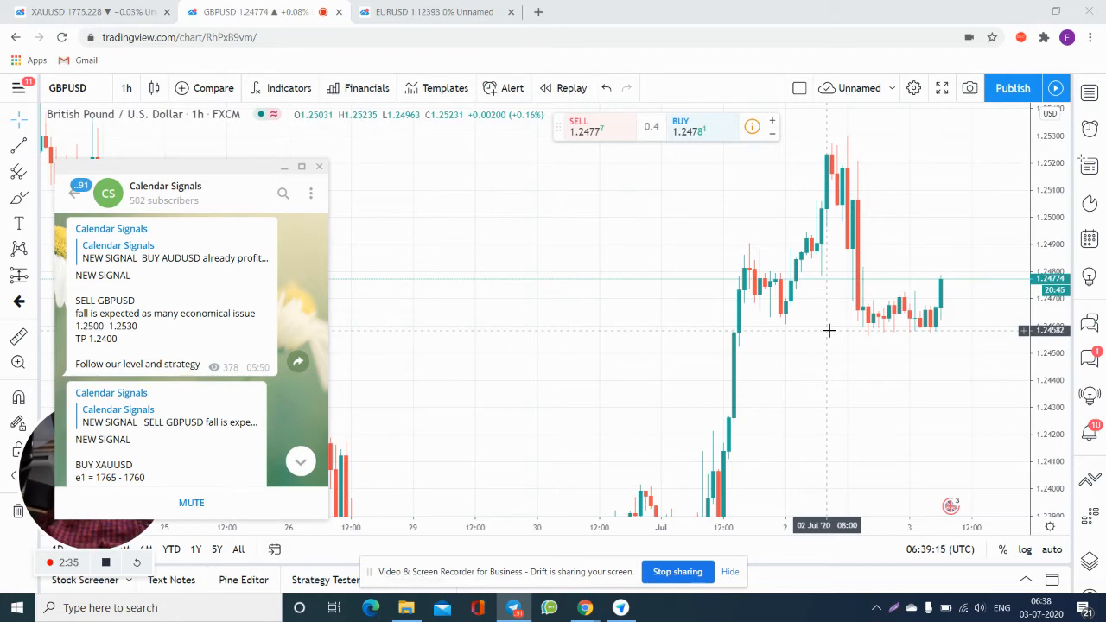
{"action": "mouse_move", "coordinate": [410, 322]}
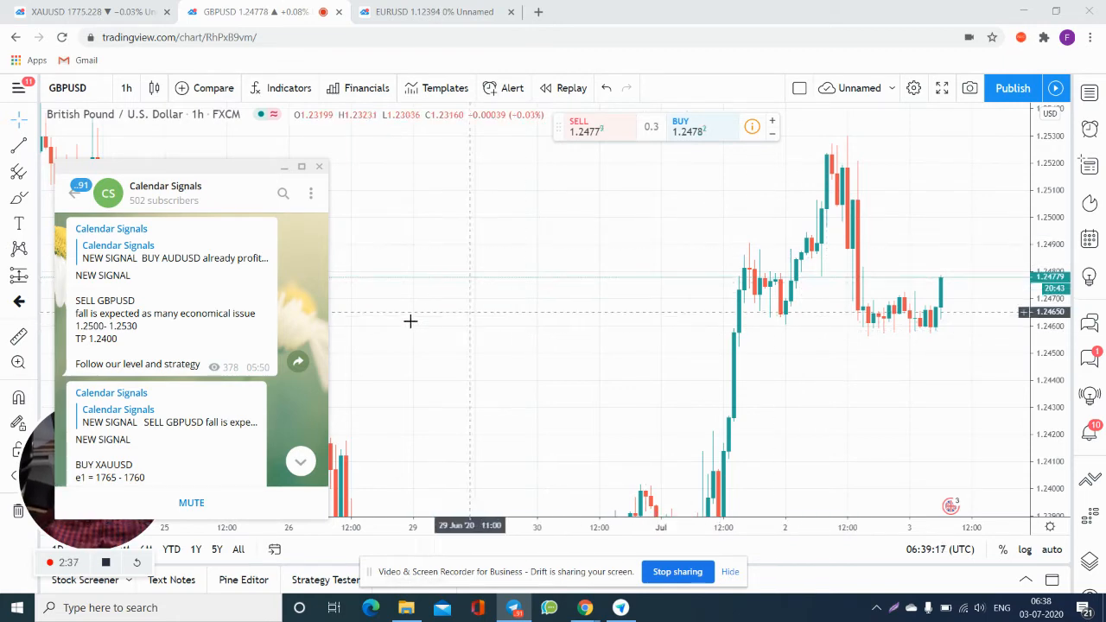
Scroll Calendar Signals down to the BUY XAUUSD signal with 1765–1760, 1750–1745 entries and 1780 target
{"action": "scroll", "scroll_direction": "down", "scroll_amount": 3}
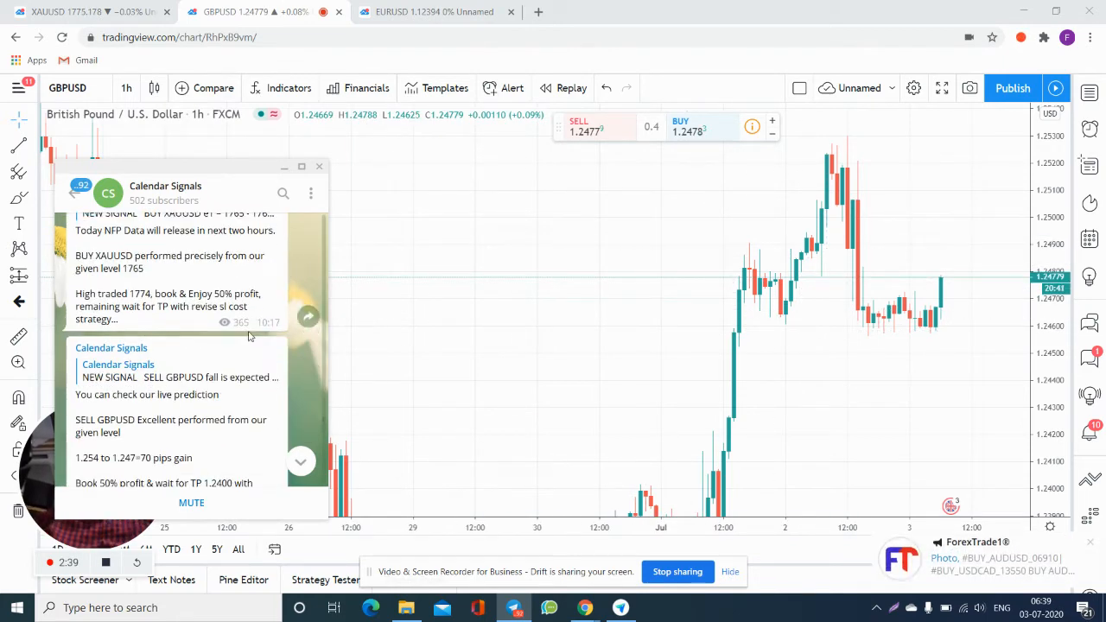
{"action": "scroll", "scroll_direction": "down", "scroll_amount": 3}
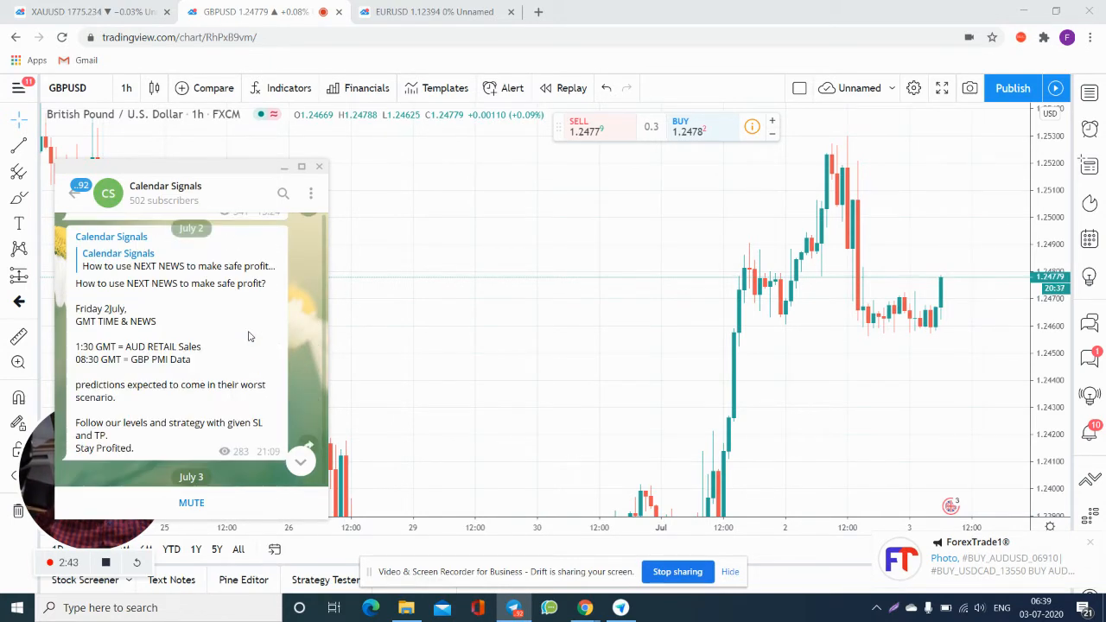
{"action": "scroll", "scroll_direction": "down", "scroll_amount": 3}
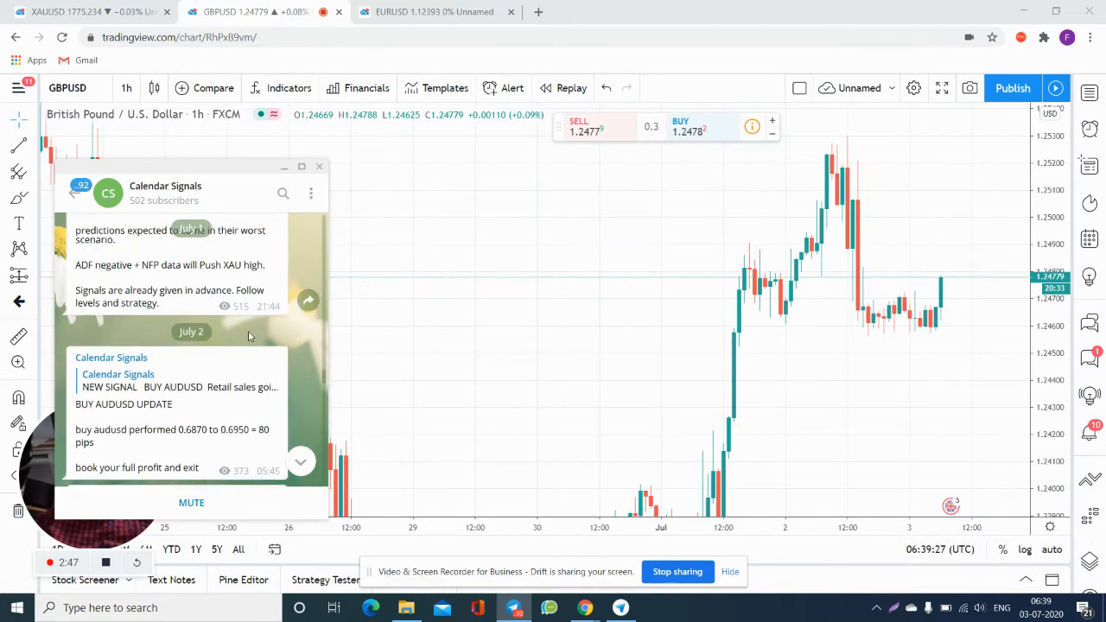
{"action": "scroll", "scroll_direction": "down", "scroll_amount": 3}
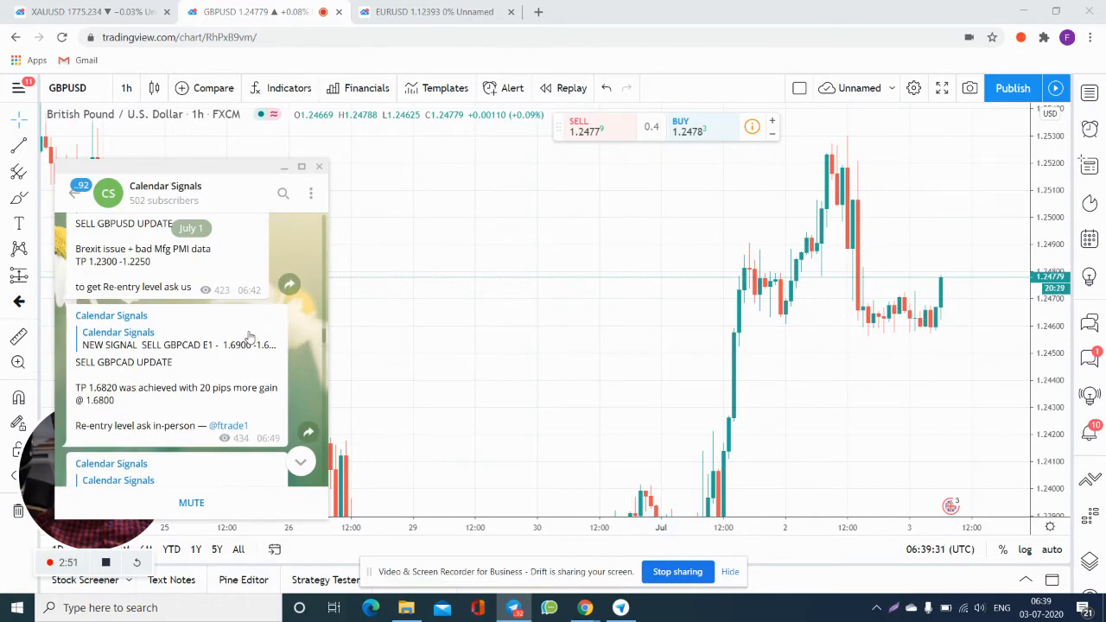
{"action": "scroll", "scroll_direction": "down", "scroll_amount": 3}
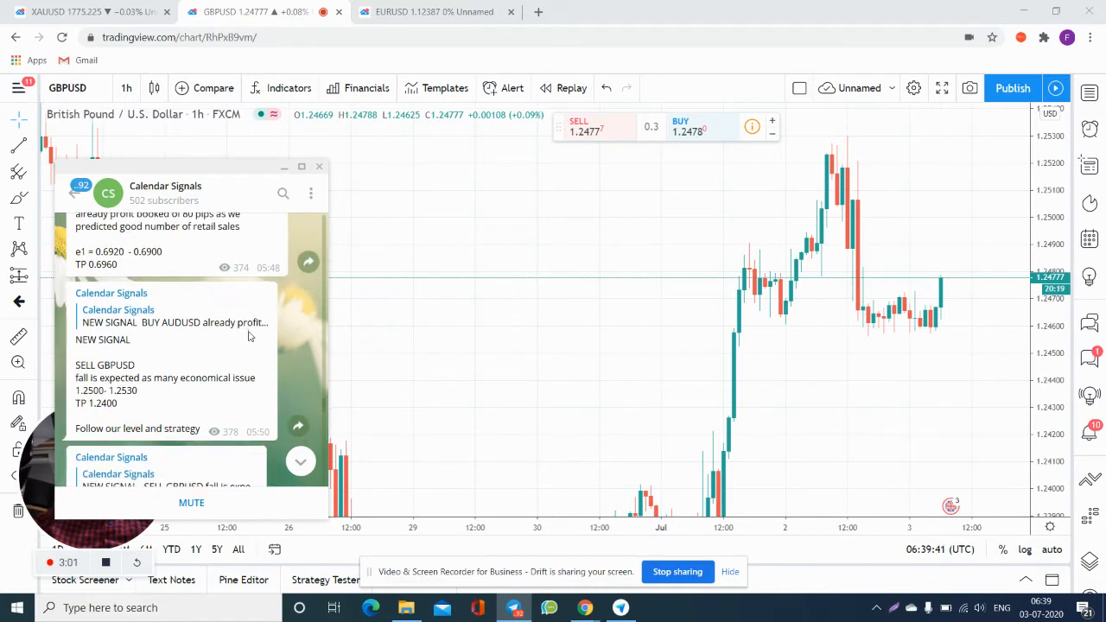
{"action": "scroll", "scroll_direction": "down", "scroll_amount": 3}
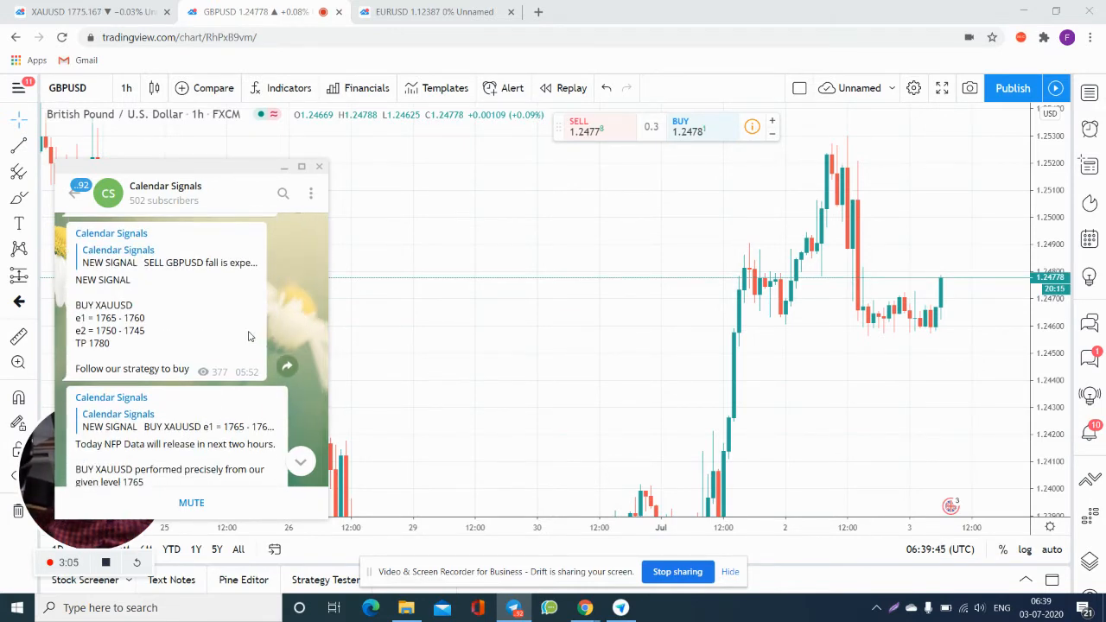
{"action": "scroll", "scroll_direction": "down", "scroll_amount": 3}
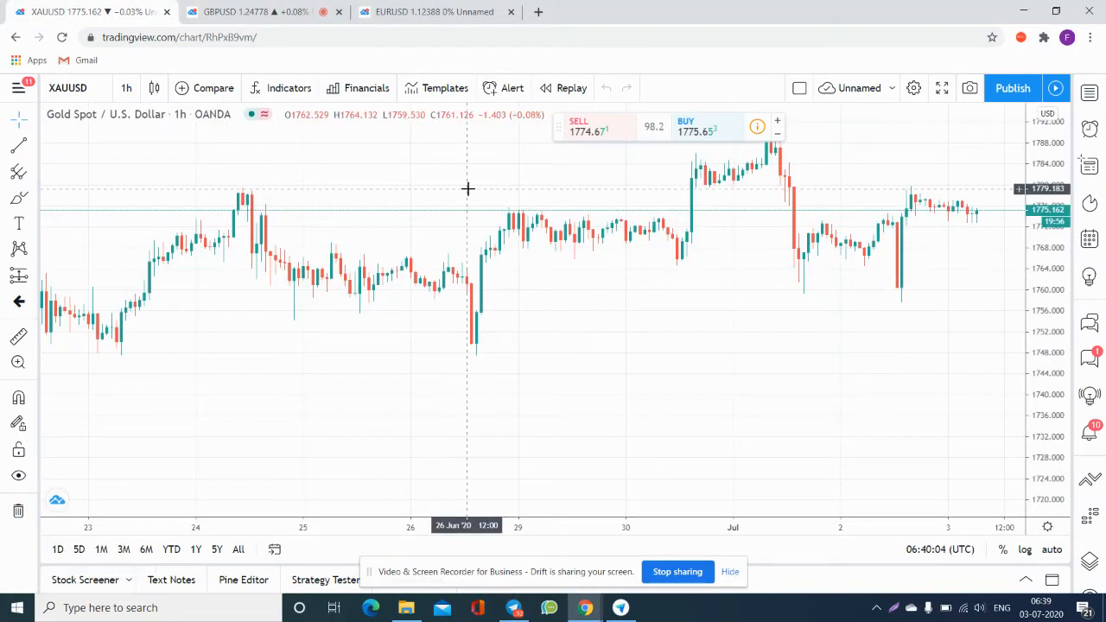
{"action": "mouse_move", "coordinate": [921, 300]}
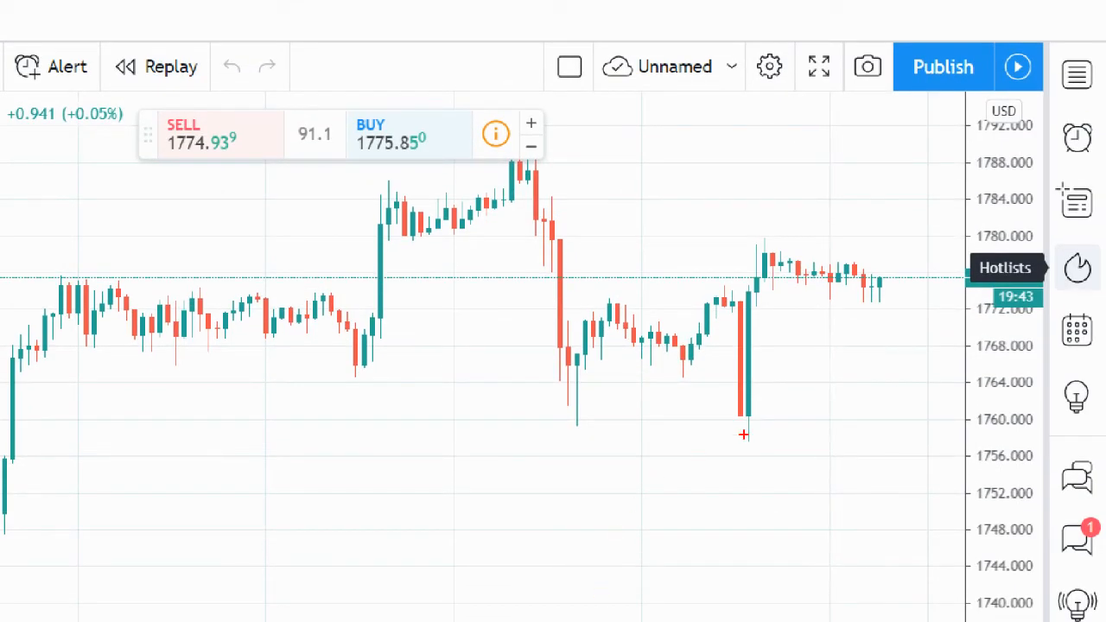
Pen-draw a flat 1760 line and a rising path from the gold low toward 1780
{"action": "left_click_drag", "start_coordinate": [745, 434], "coordinate": [919, 412]}
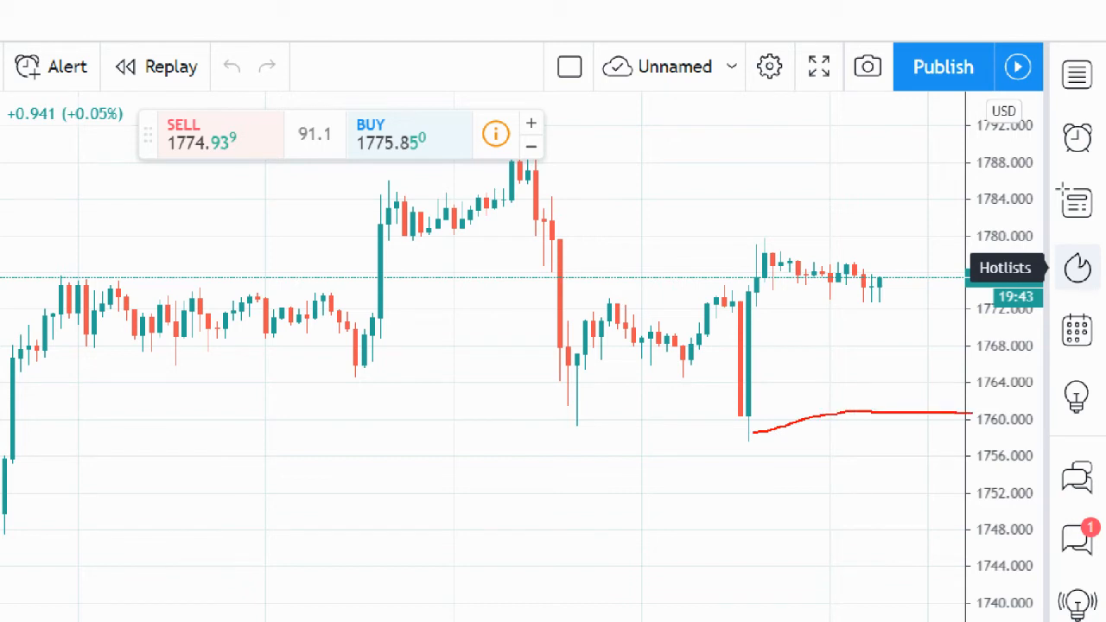
{"action": "mouse_move", "coordinate": [745, 439]}
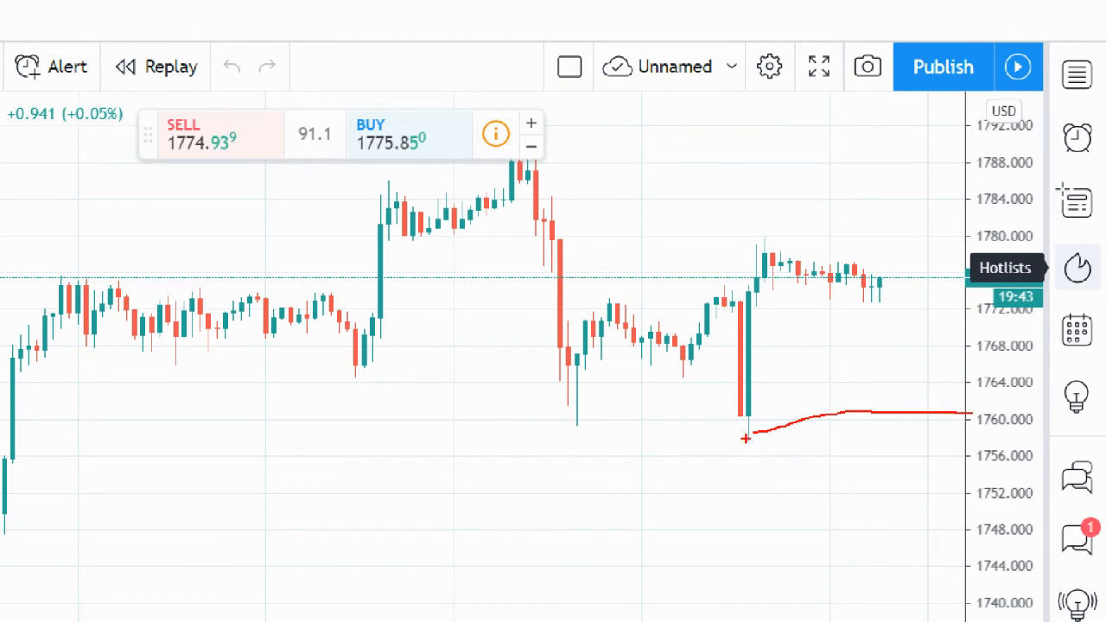
{"action": "left_click_drag", "start_coordinate": [747, 439], "coordinate": [884, 253]}
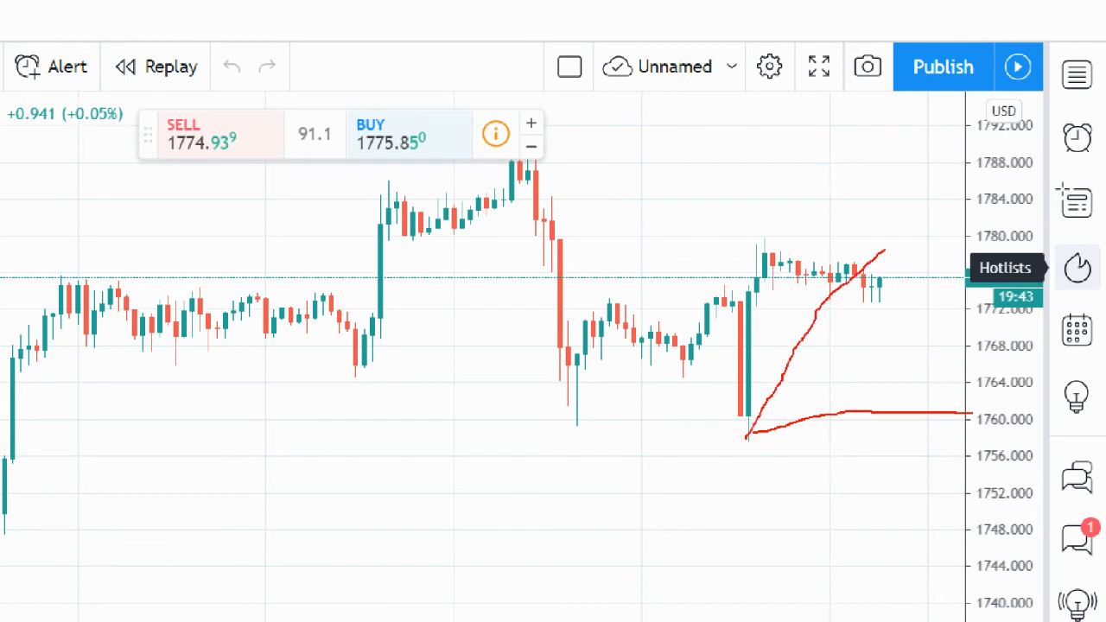
{"action": "left_click_drag", "start_coordinate": [882, 255], "coordinate": [955, 249]}
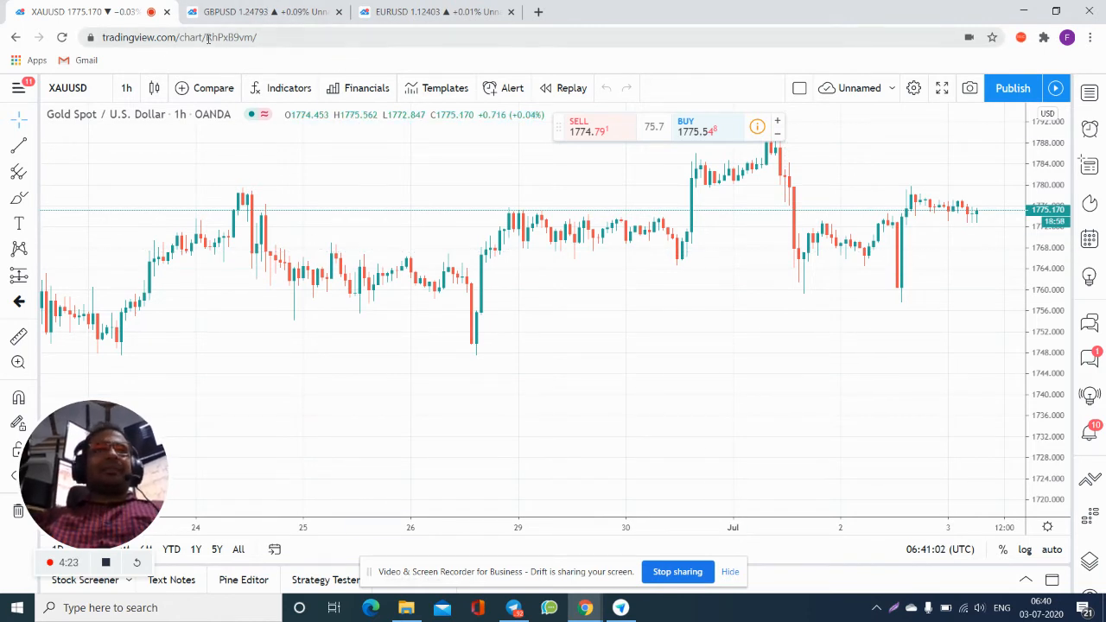
Switch through GBPUSD to the EURUSD chart and close the 'Your Chart Layout Was Changed' notice
{"action": "left_click", "coordinate": [260, 11]}
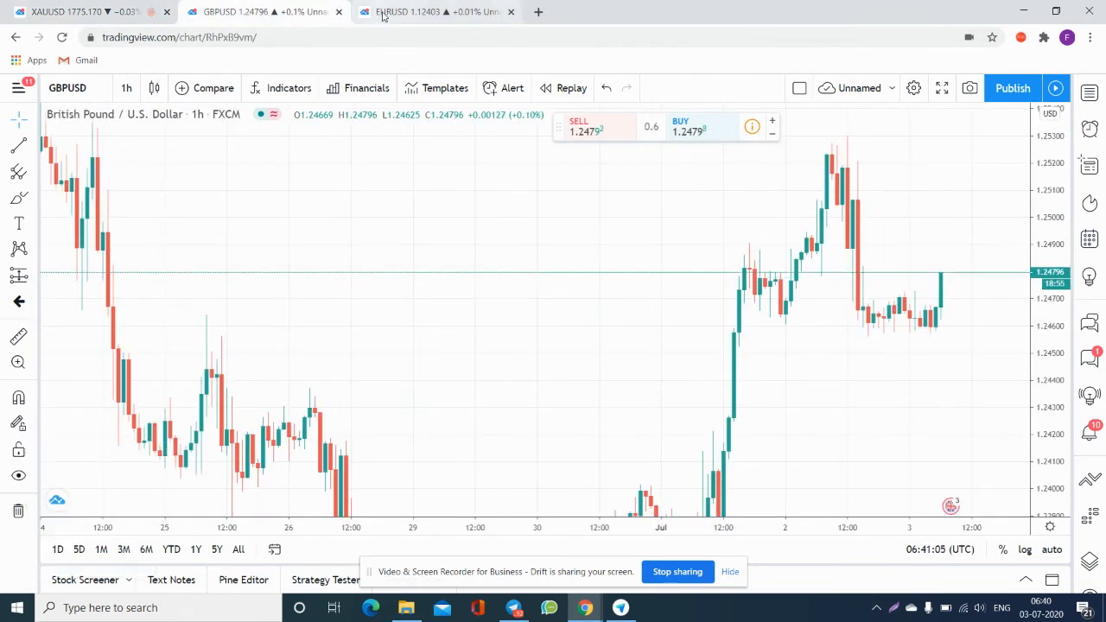
{"action": "left_click", "coordinate": [436, 11]}
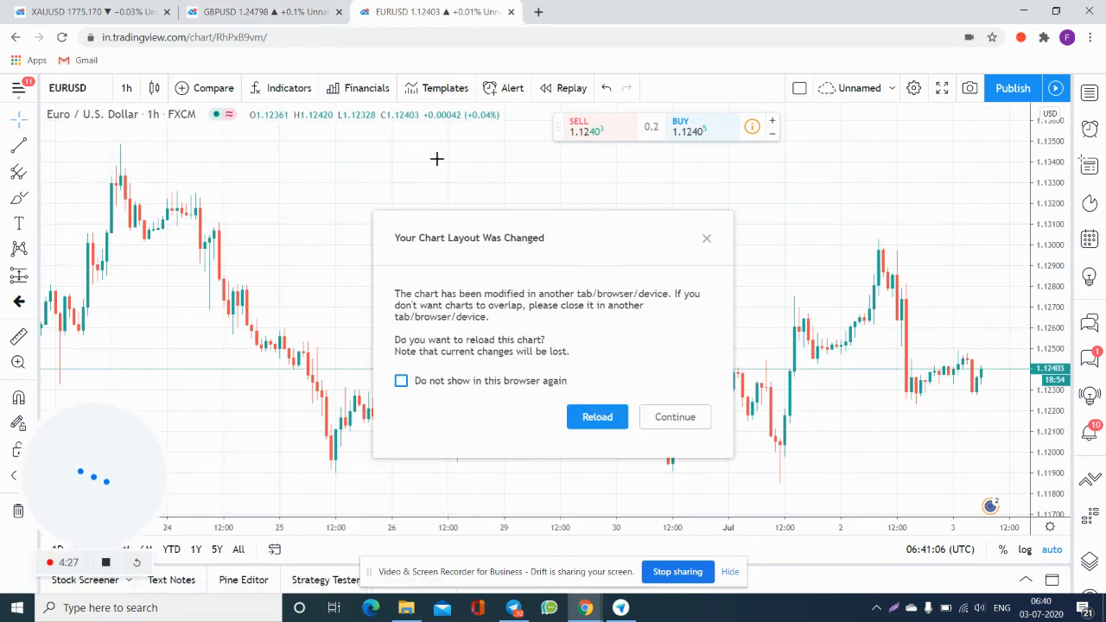
{"action": "left_click", "coordinate": [675, 416]}
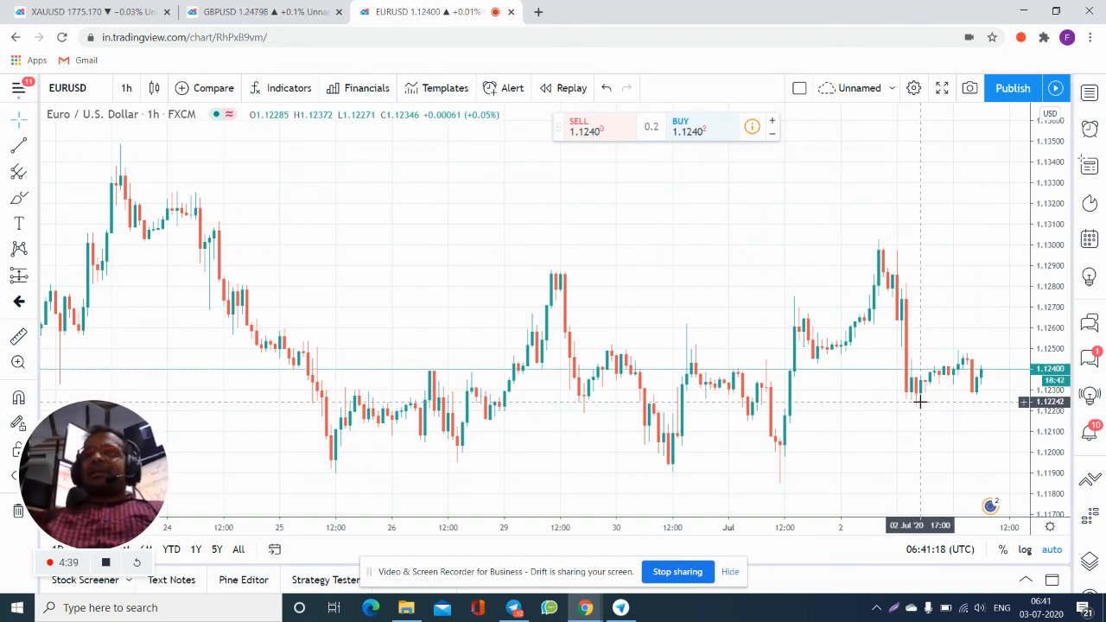
{"action": "mouse_move", "coordinate": [909, 401]}
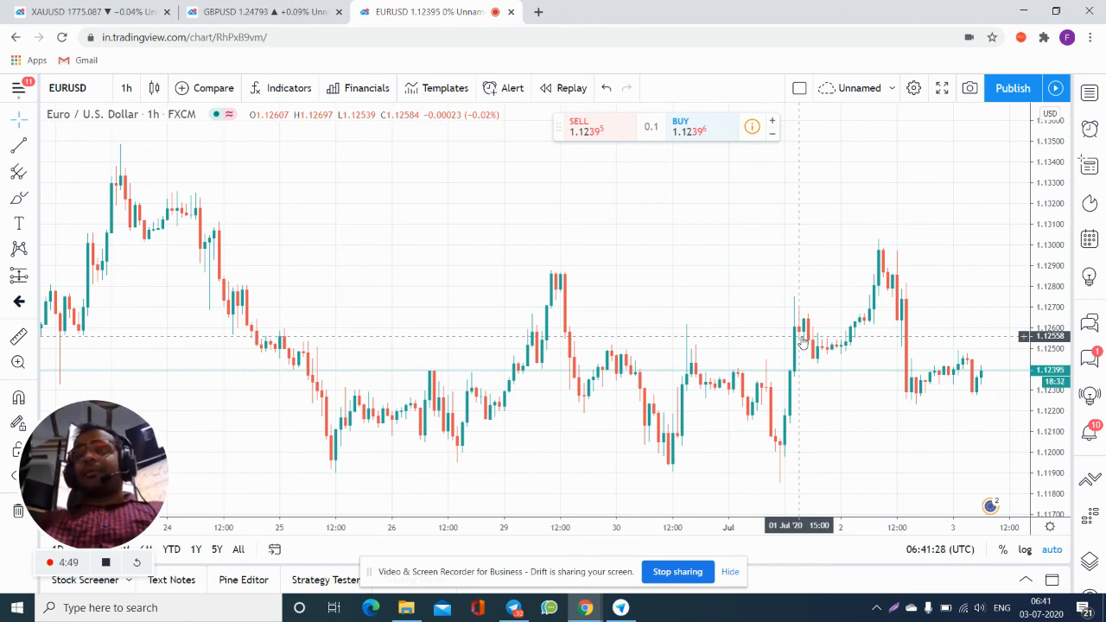
{"action": "mouse_move", "coordinate": [569, 298]}
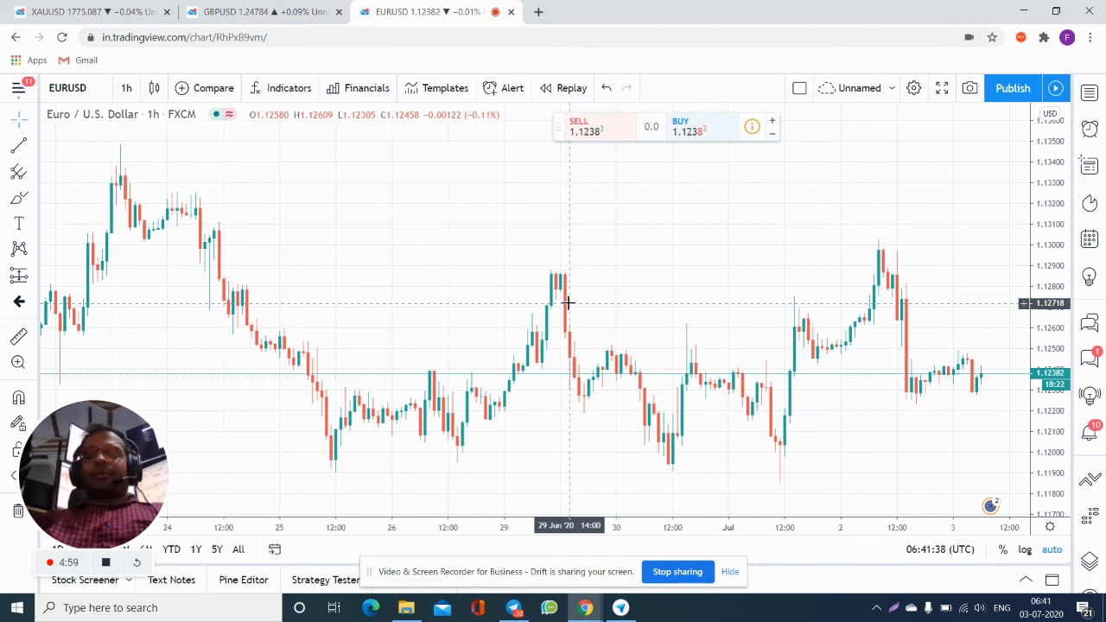
{"action": "mouse_move", "coordinate": [510, 385]}
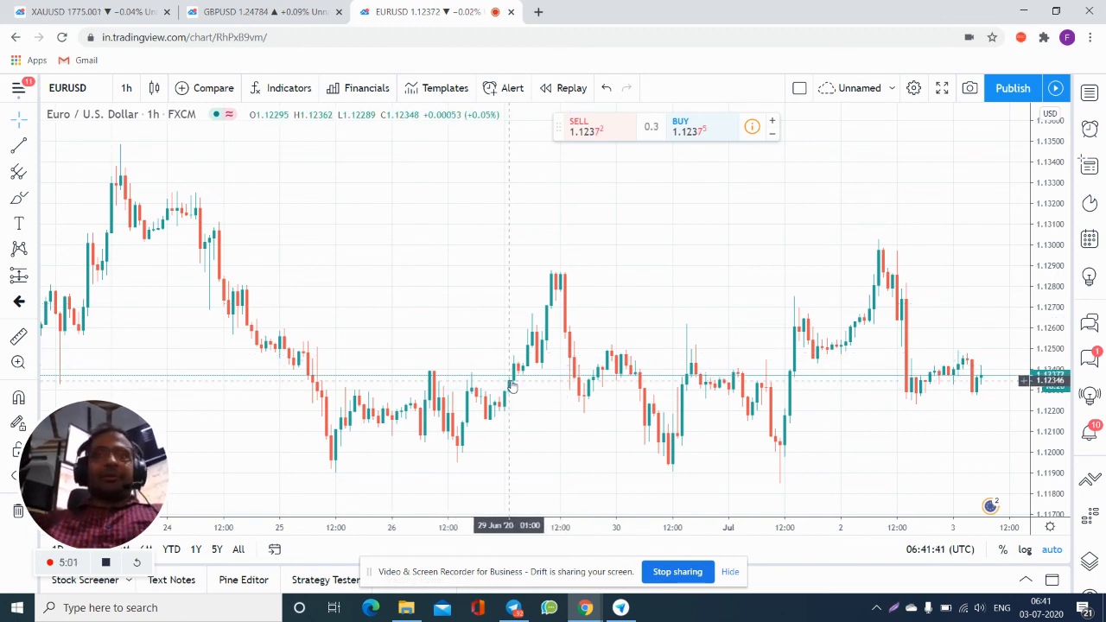